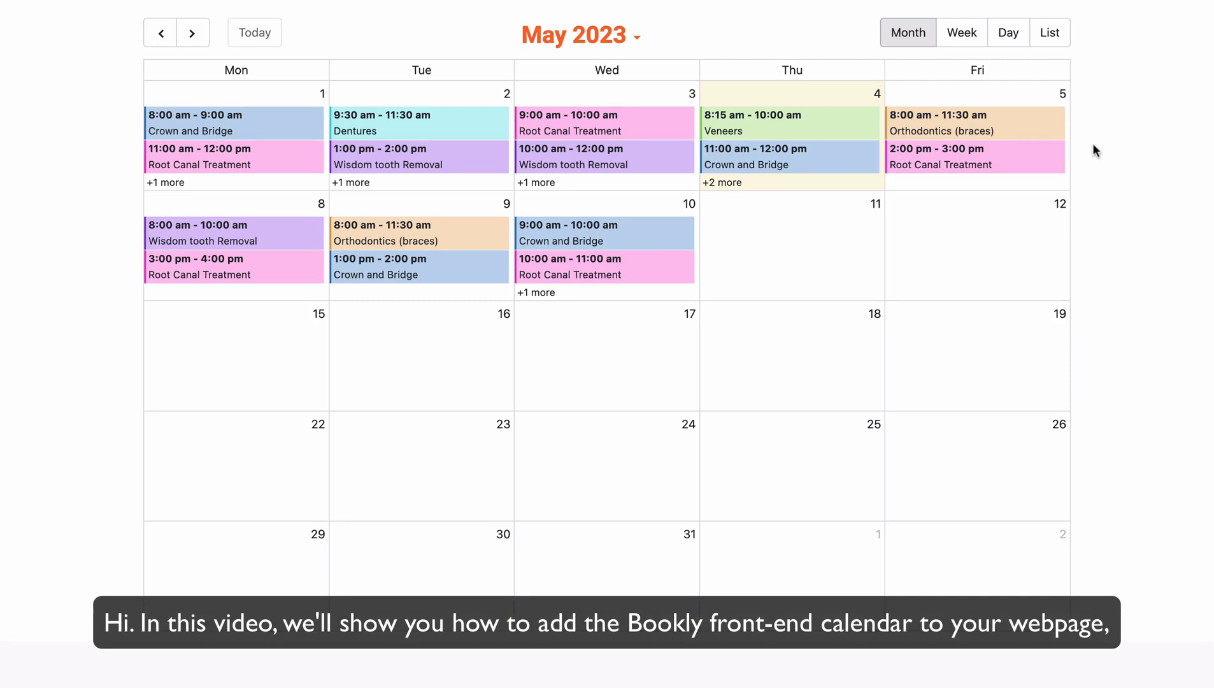
mouse_move(961, 33)
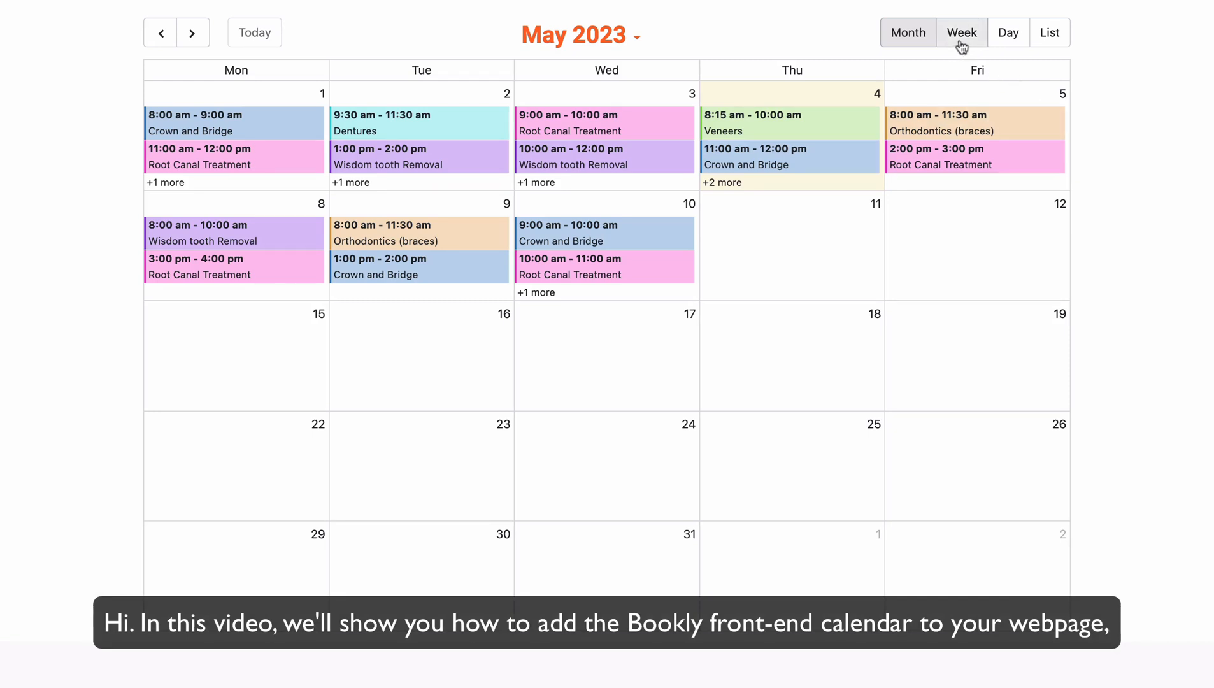
- Show the weekly schedule and move between the weeks of May 1 and May 8, 2023
left_click(961, 33)
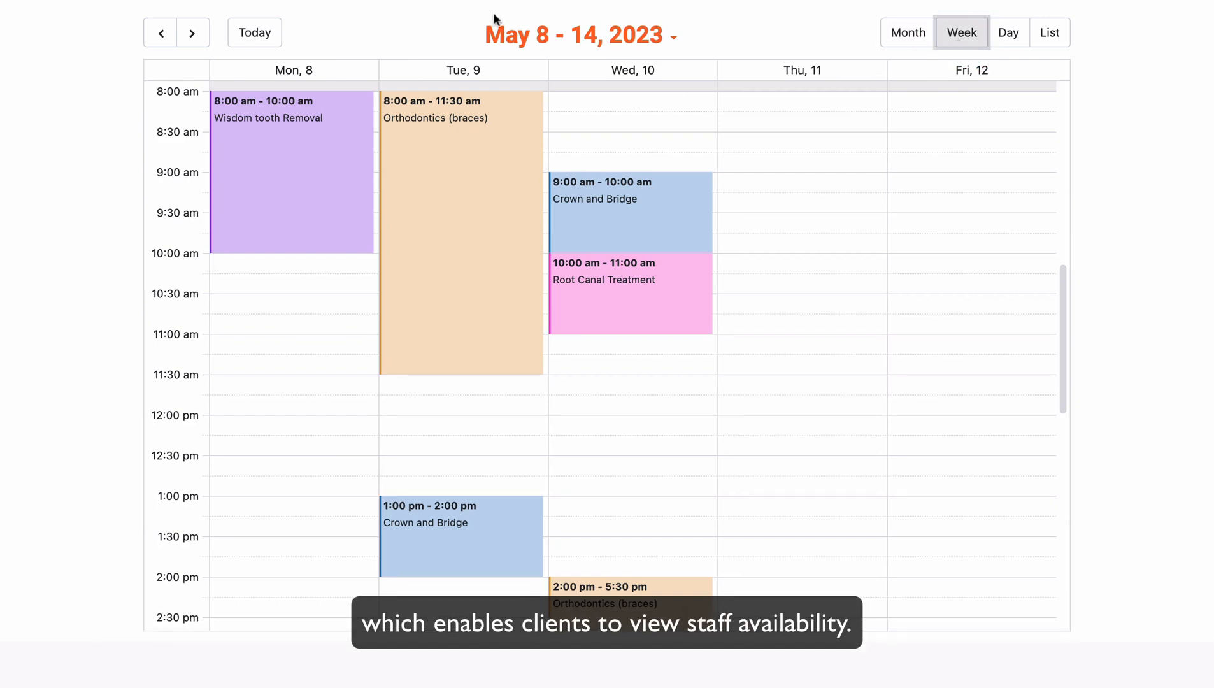
left_click(163, 32)
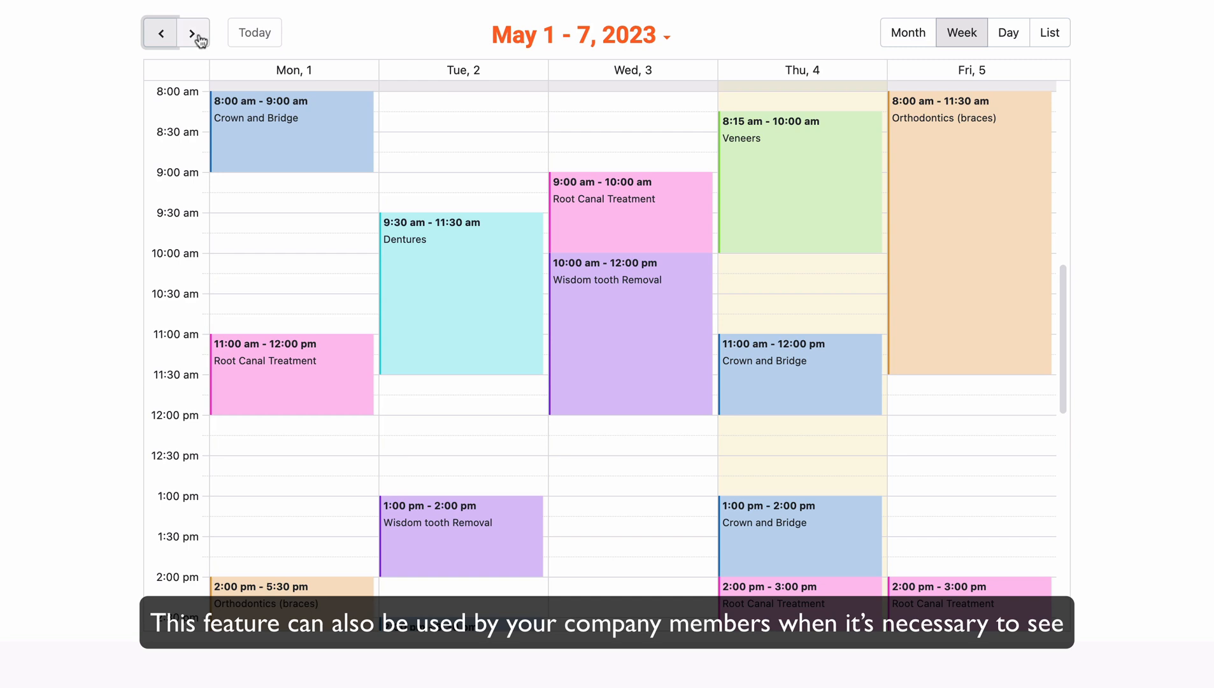
left_click(194, 33)
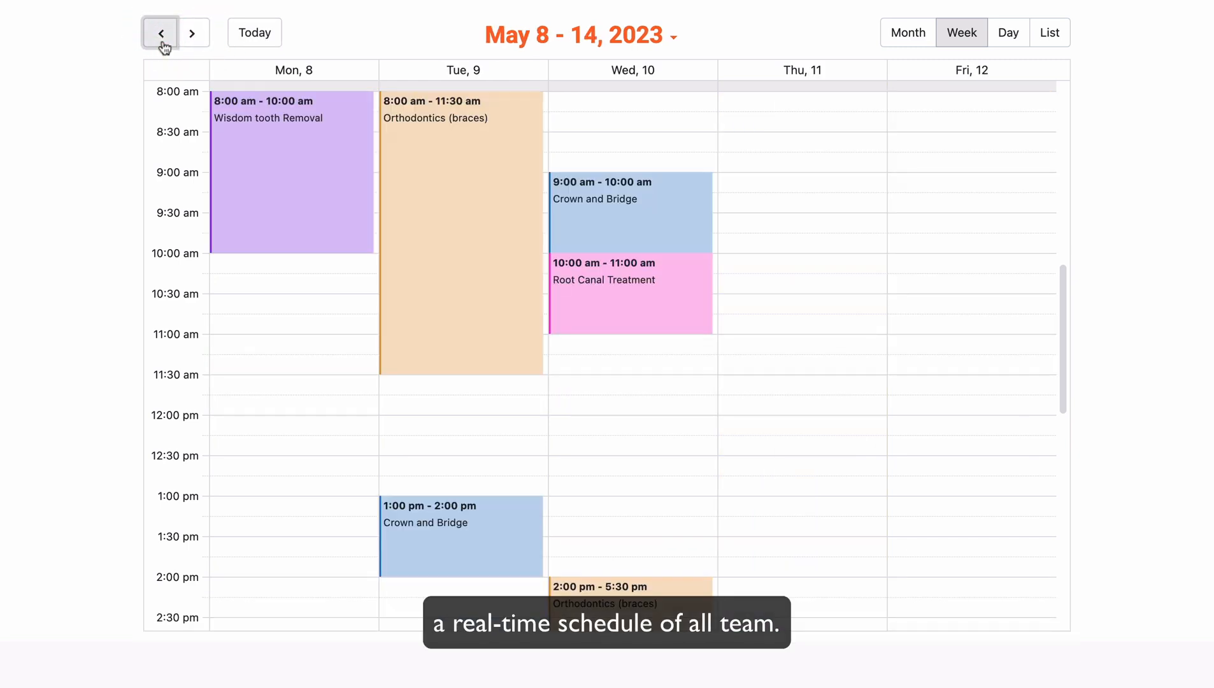
- Show a single day's schedule and step forward through May 8, May 9 and the following day
left_click(1008, 33)
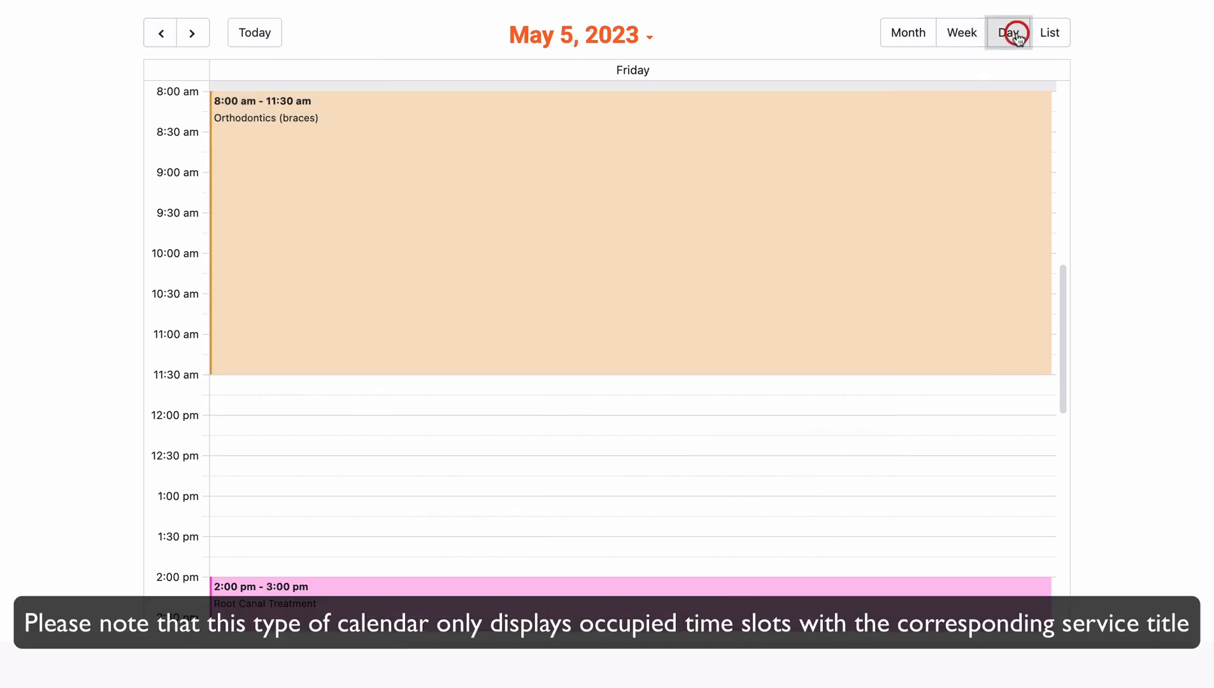
left_click(193, 32)
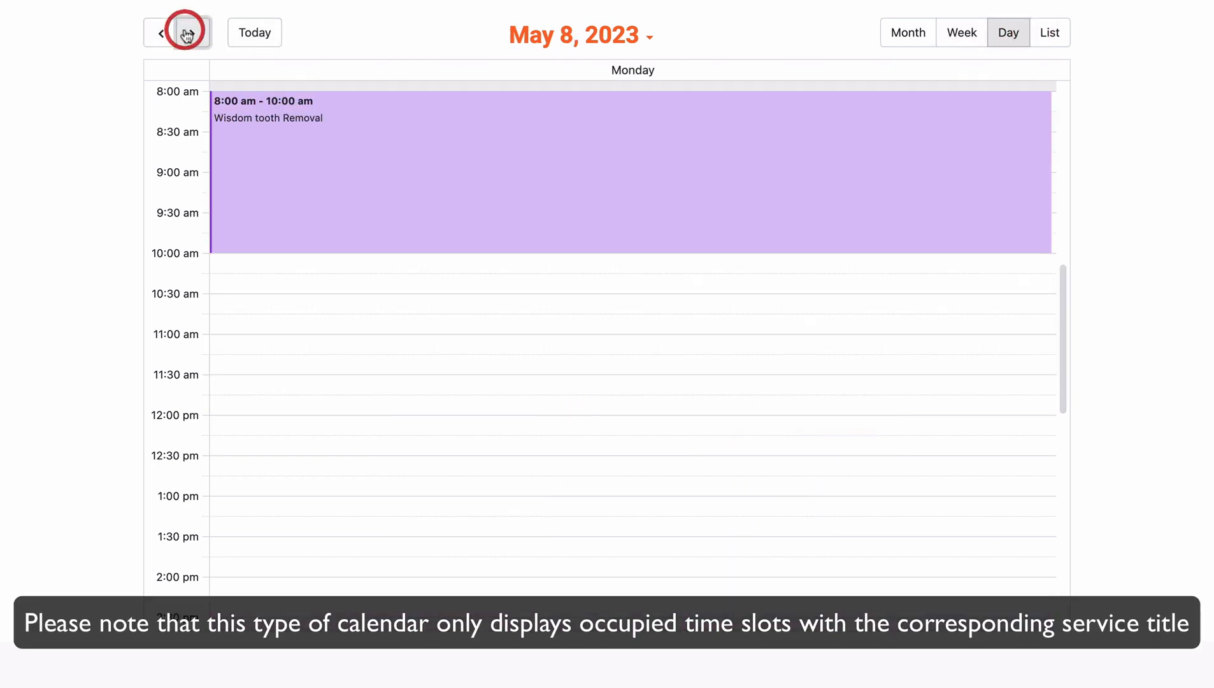
left_click(186, 32)
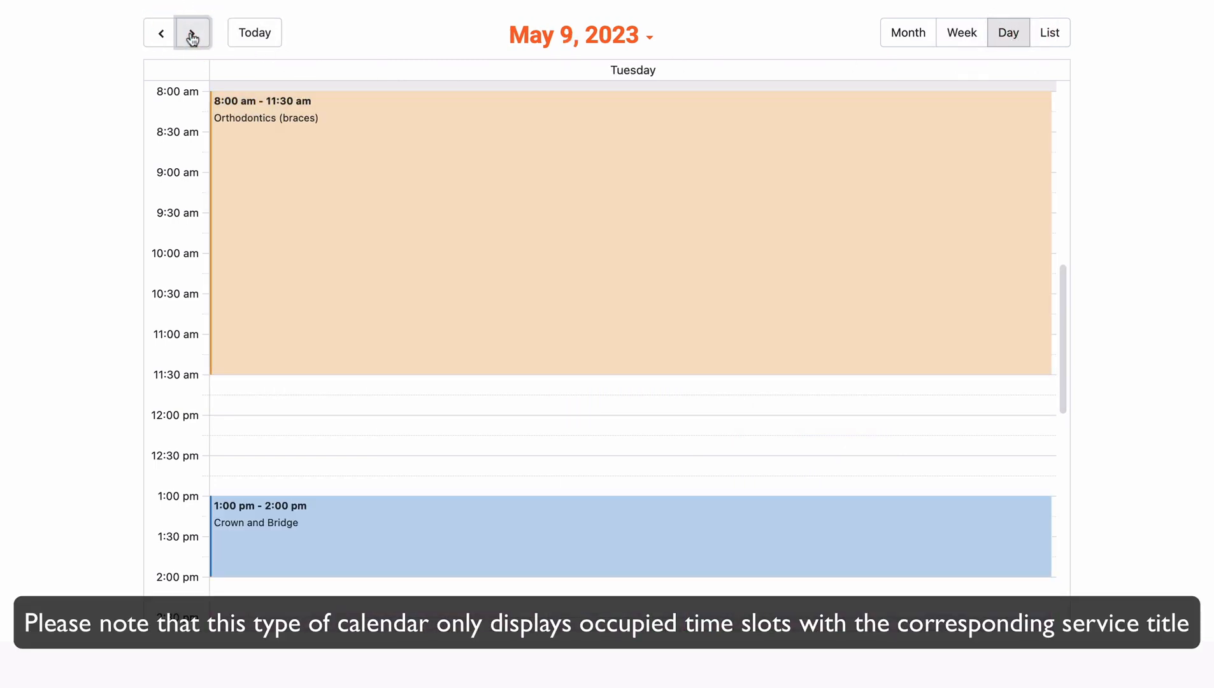
left_click(191, 33)
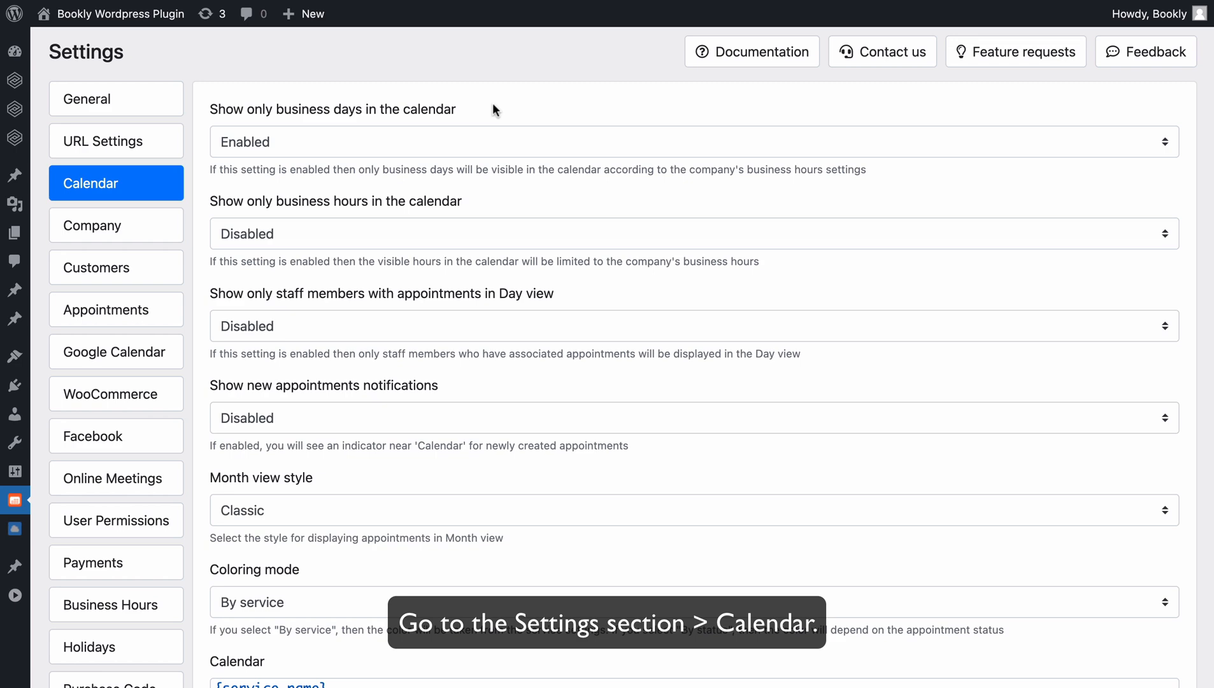
- Set 'Display front-end calendar' to Enabled in Bookly's Calendar settings
scroll("down", 3)
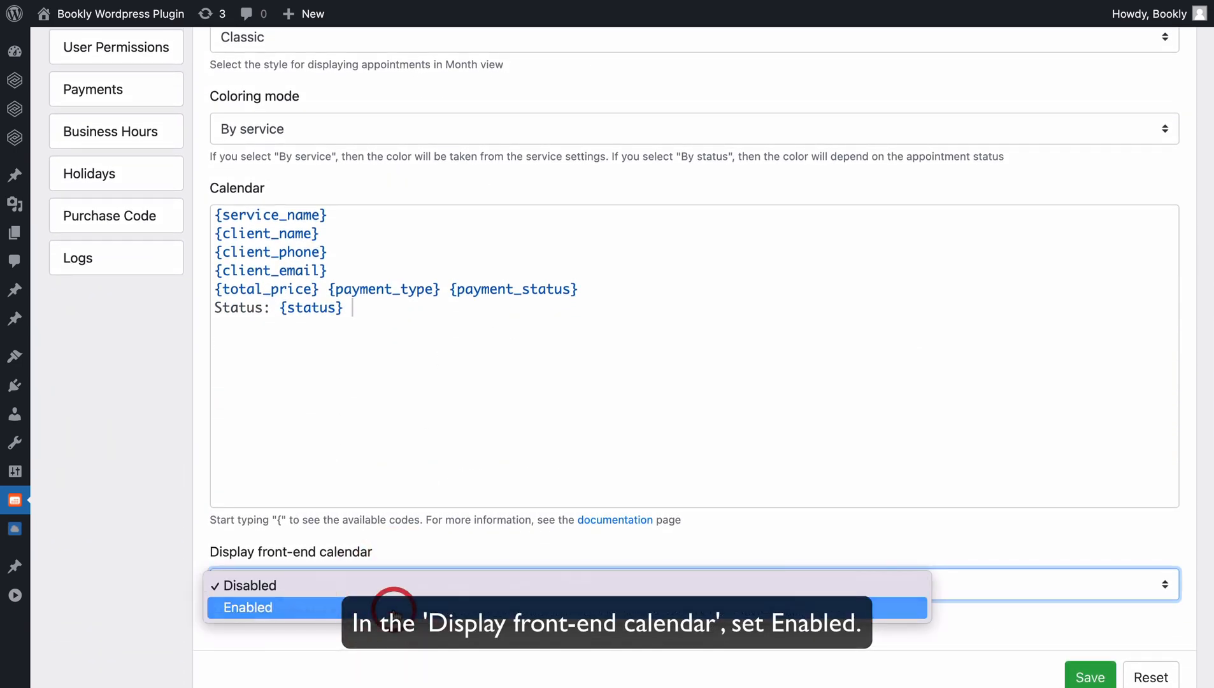
left_click(247, 608)
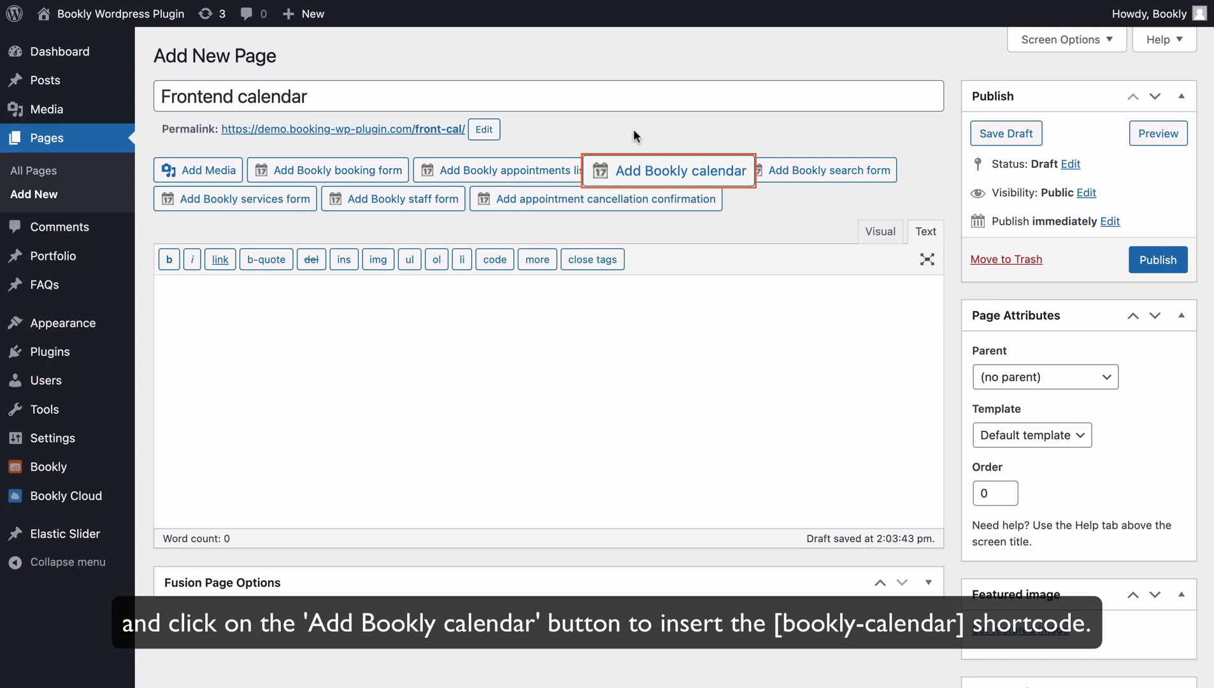
- Insert the Bookly calendar shortcode with Staff and Service left as All
left_click(669, 170)
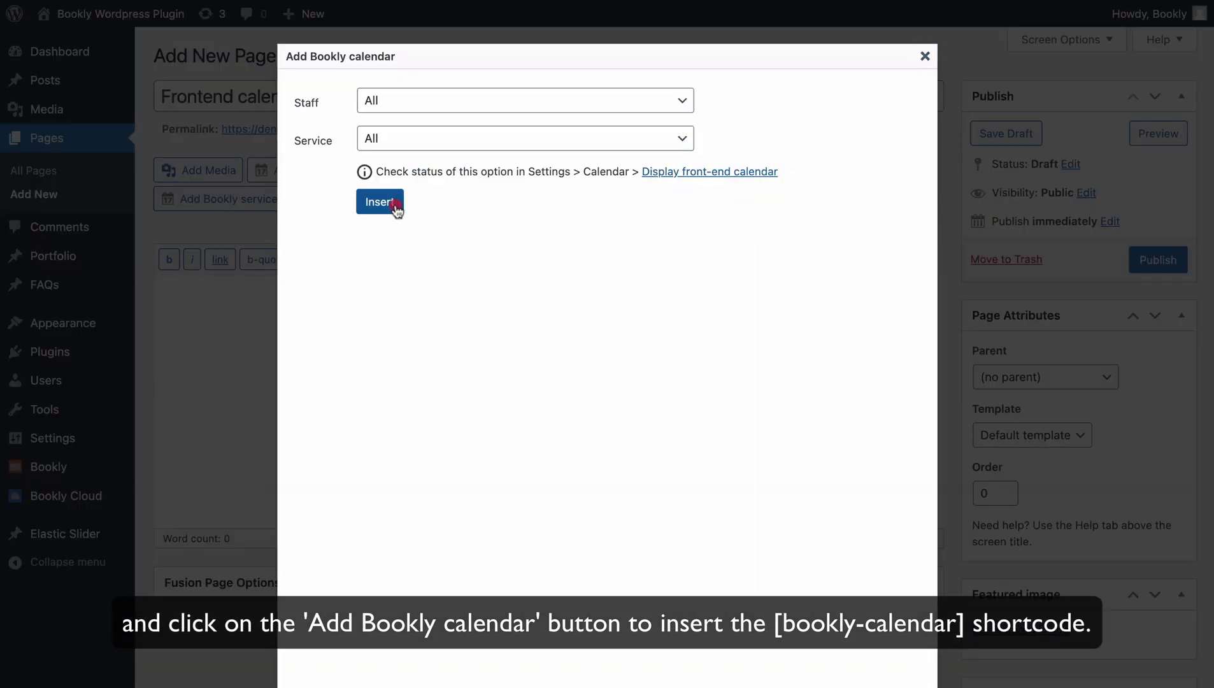
left_click(379, 201)
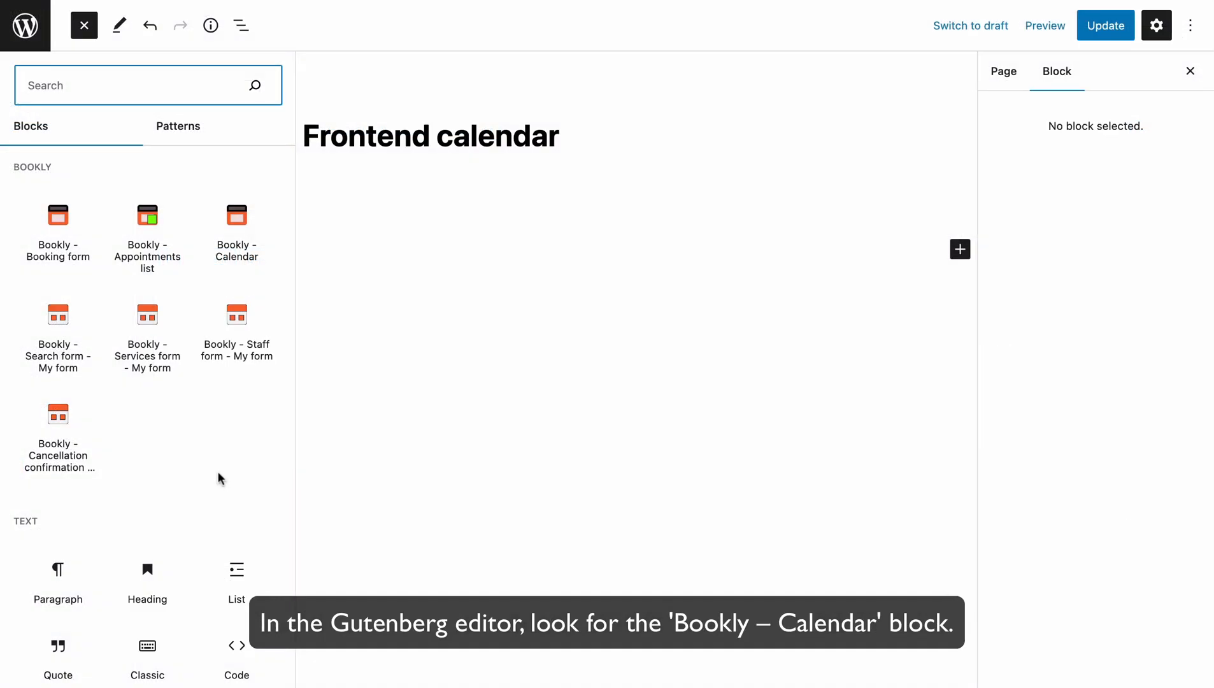
- Add the Bookly - Calendar block and restrict it to a single staff member's bookings
left_click(236, 232)
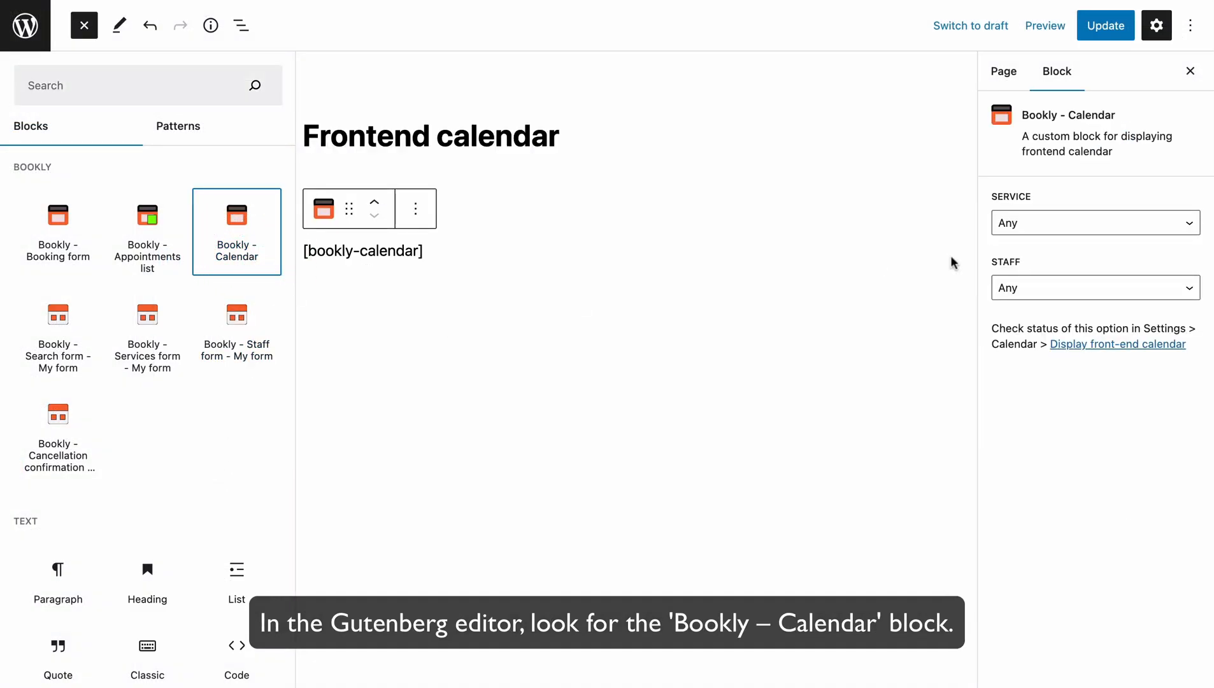
left_click(1095, 223)
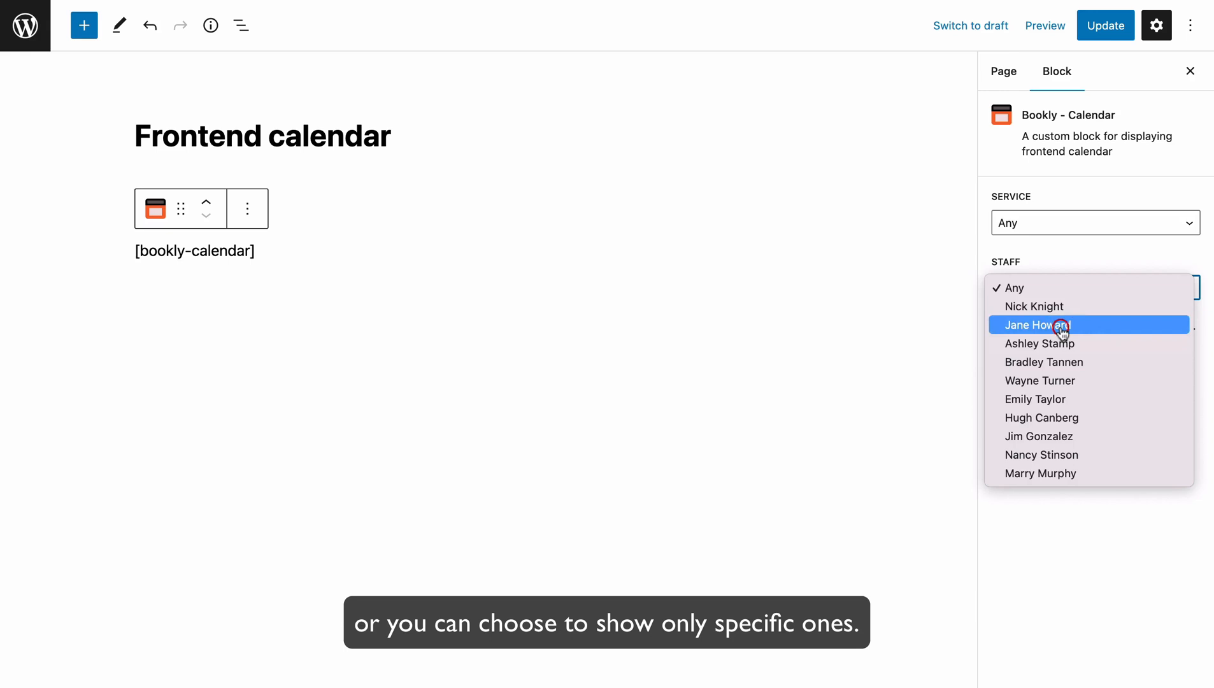
left_click(1061, 325)
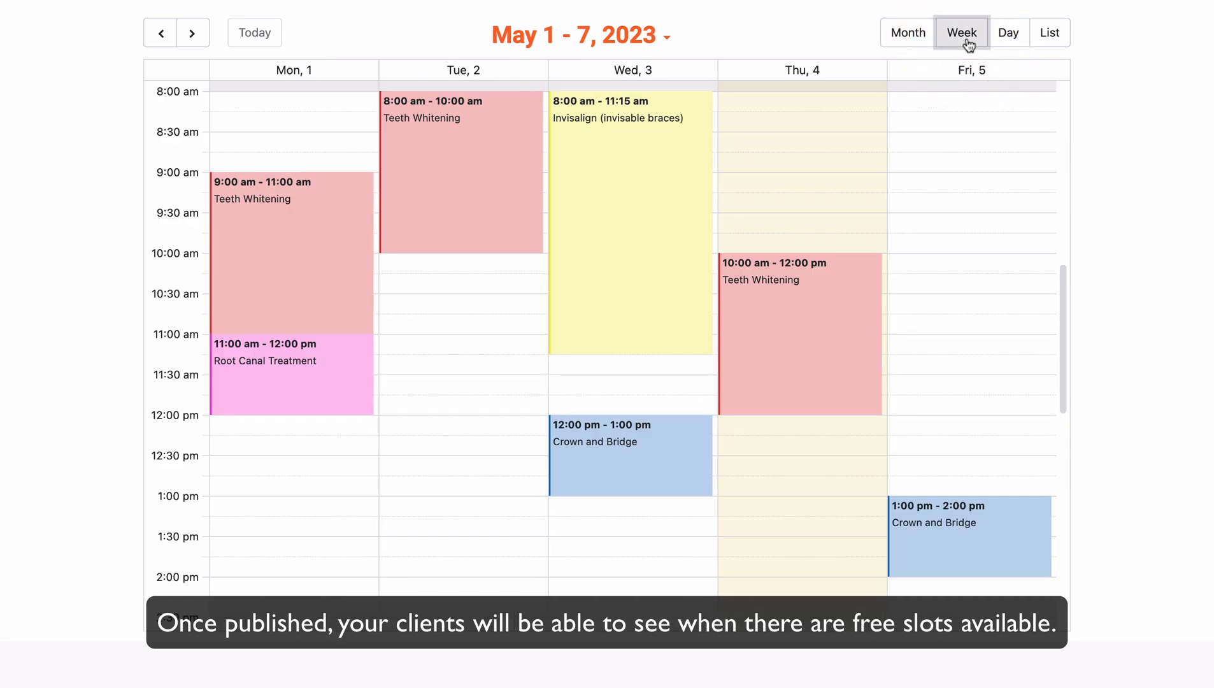
- Move to the week of May 8–14, then show single days stepping back to May 10 and May 9
scroll("down", 3)
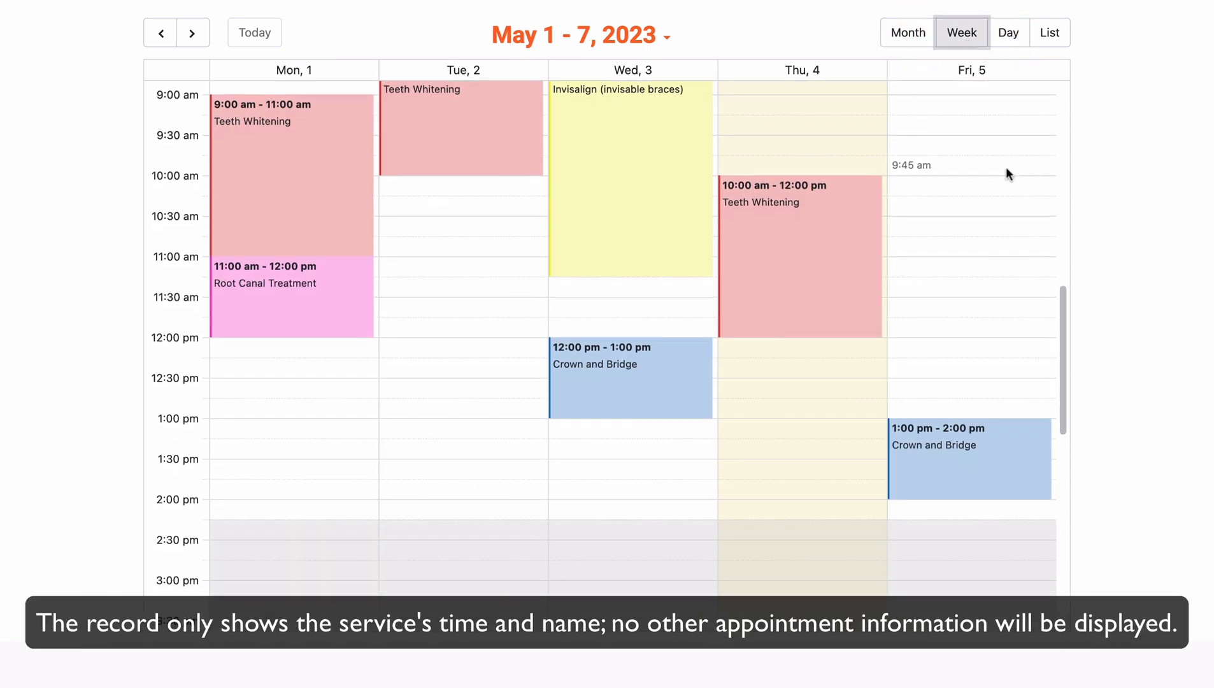
left_click(192, 33)
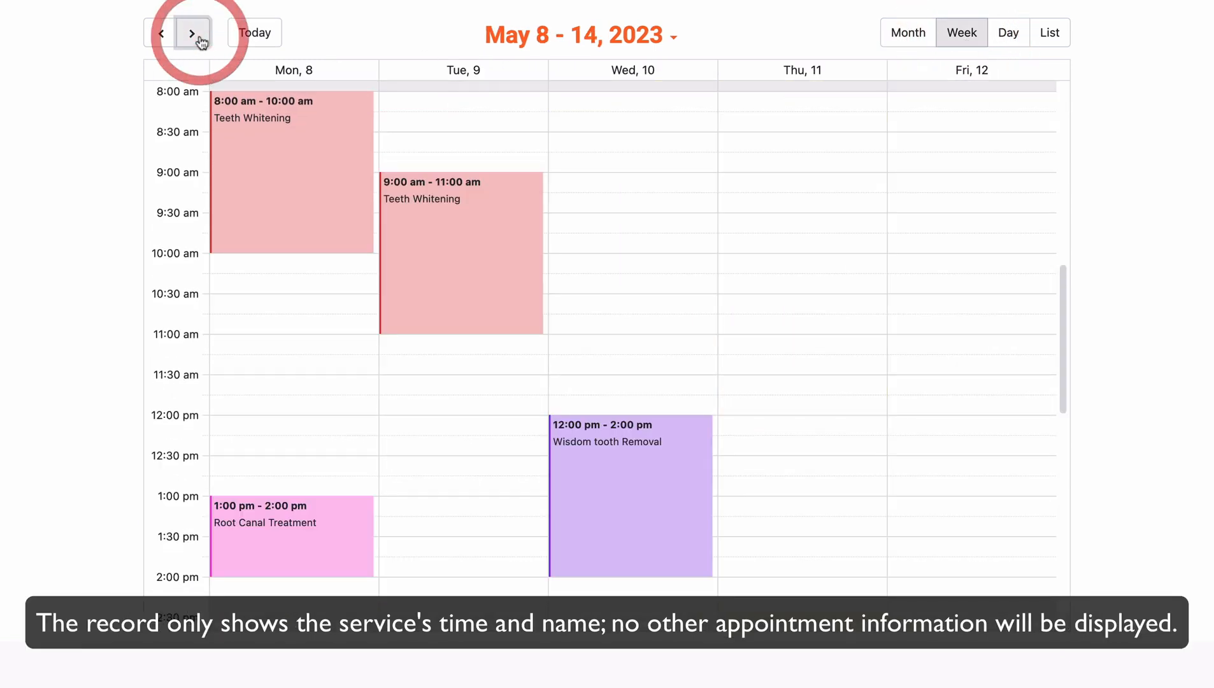
left_click(1008, 33)
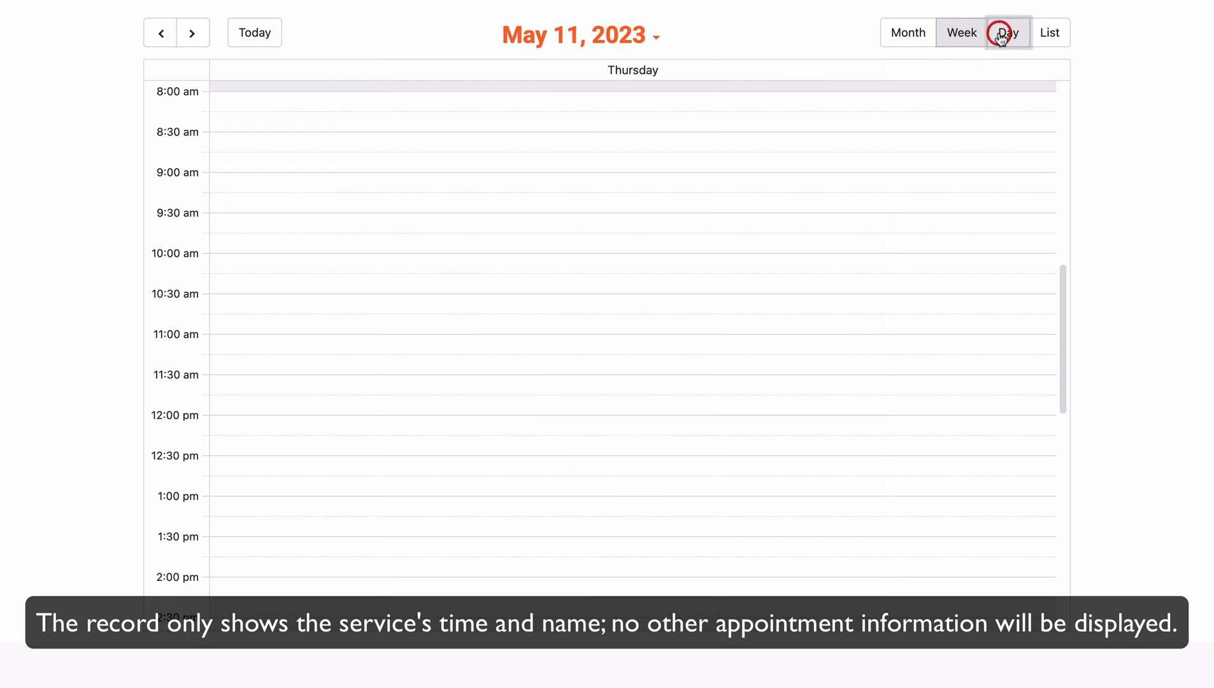
left_click(162, 33)
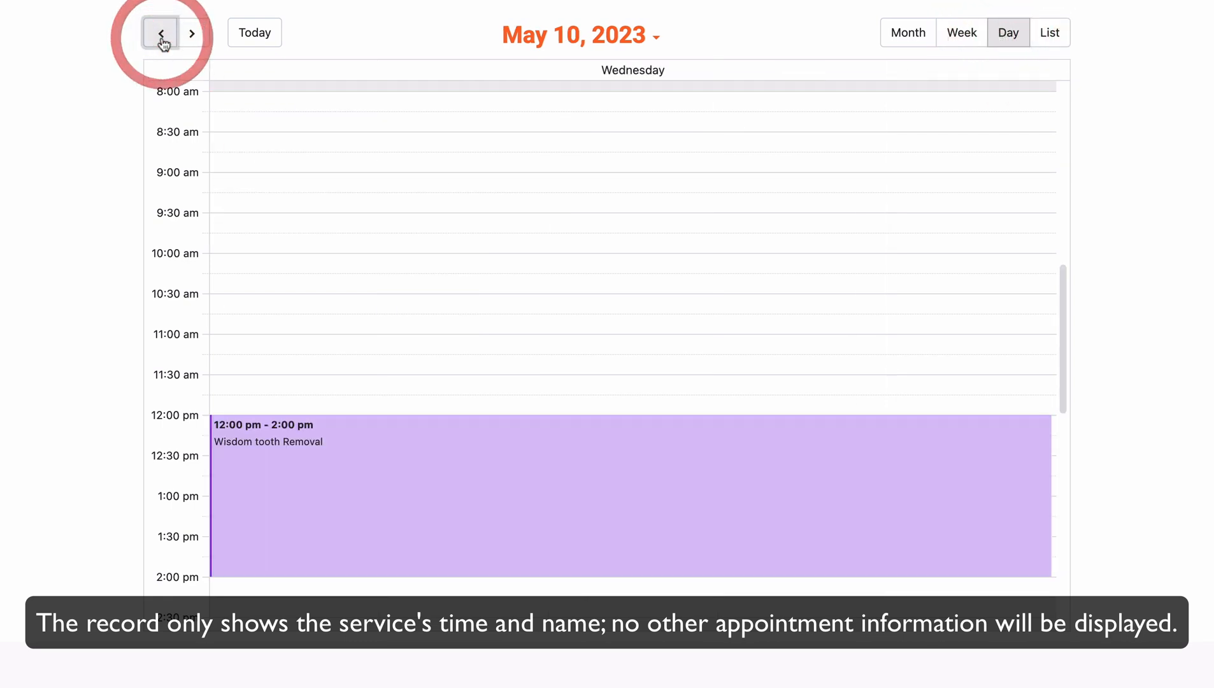
left_click(162, 33)
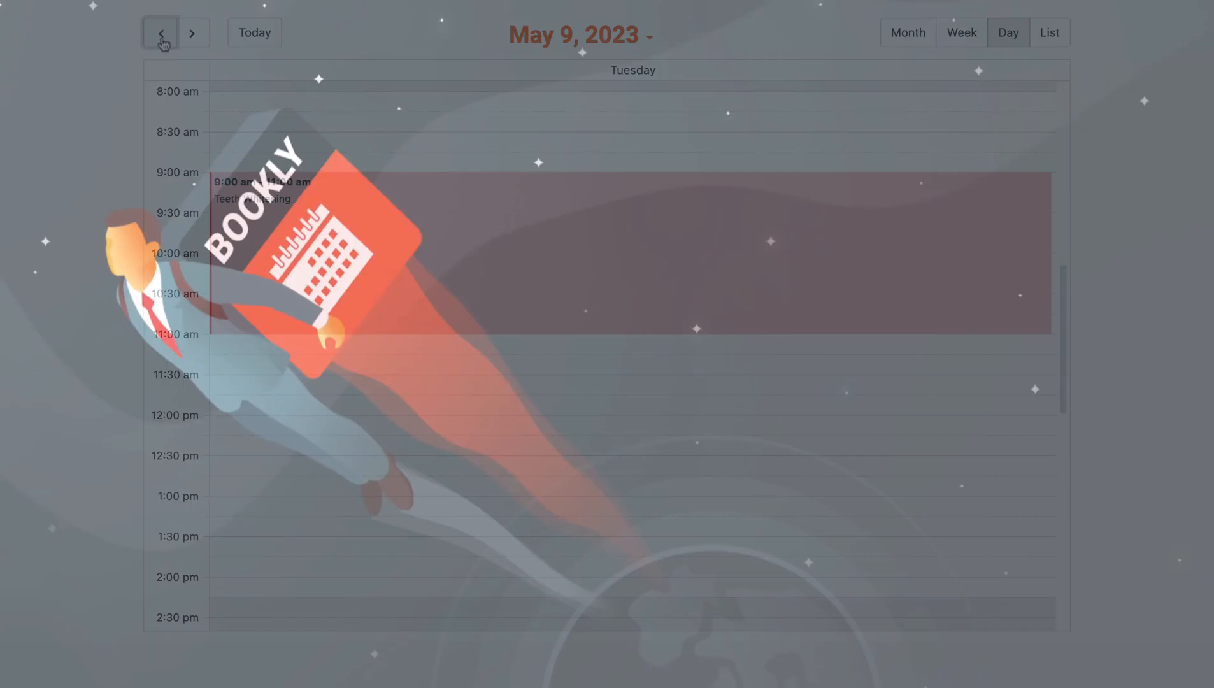